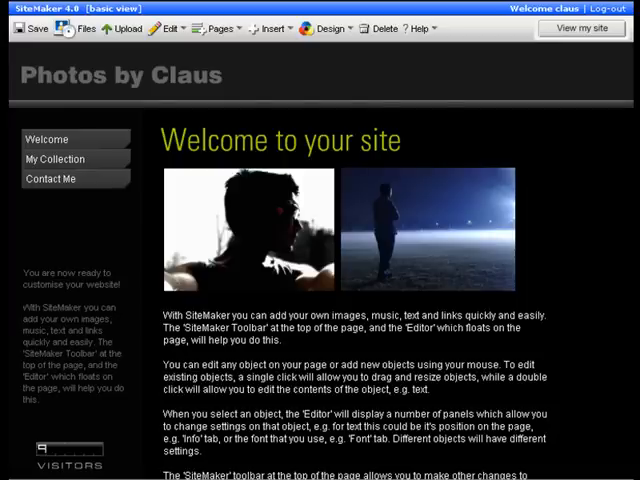
- Select the Welcome page's body text box and show its position and size settings
{"action": "scroll", "scroll_direction": "down", "scroll_amount": 3}
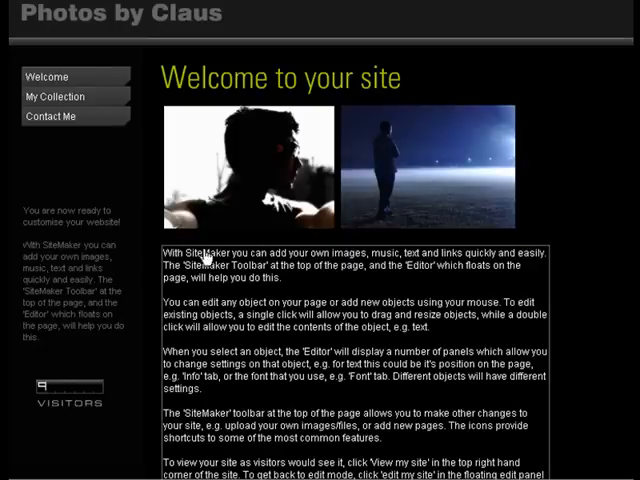
{"action": "mouse_move", "coordinate": [470, 285]}
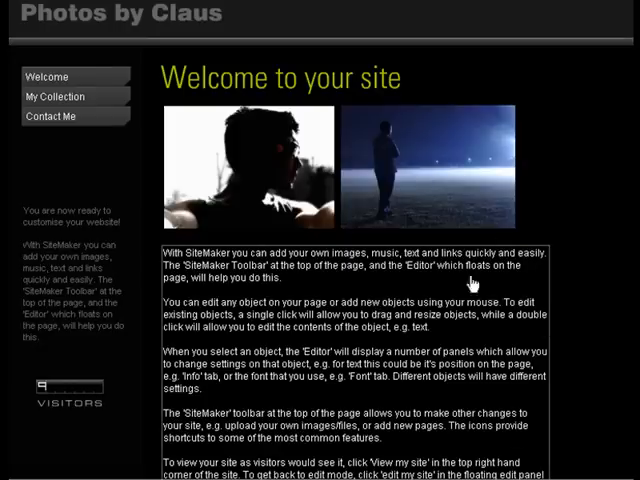
{"action": "left_click", "coordinate": [270, 78]}
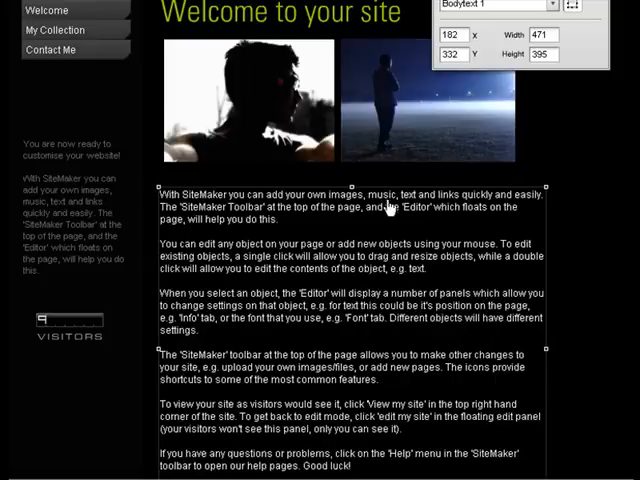
{"action": "left_click", "coordinate": [450, 35]}
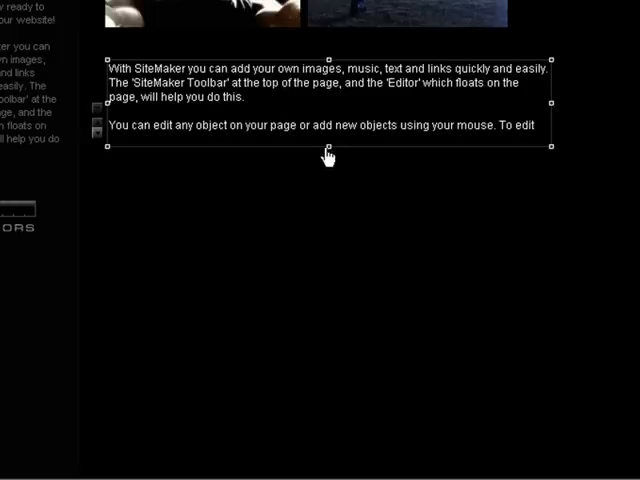
{"action": "mouse_move", "coordinate": [258, 178]}
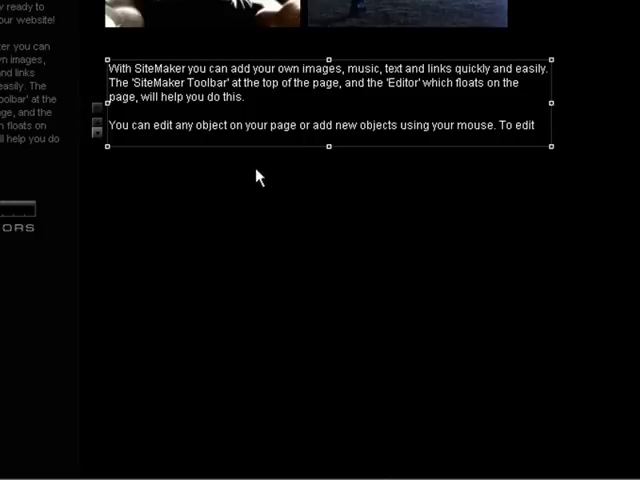
{"action": "mouse_move", "coordinate": [82, 128]}
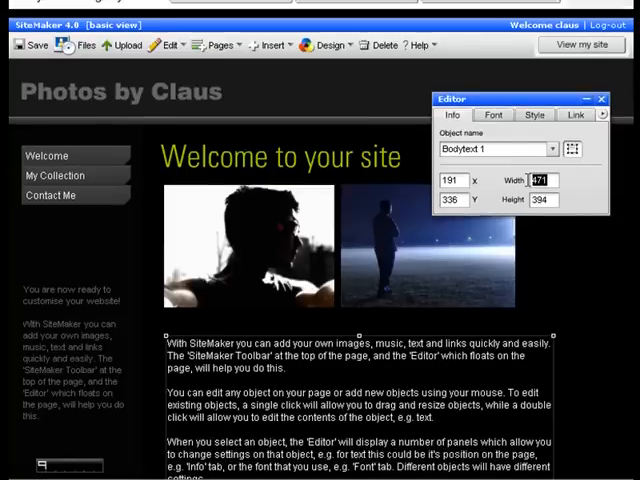
- Enter 400 as the body text box width
{"action": "type", "text": "400"}
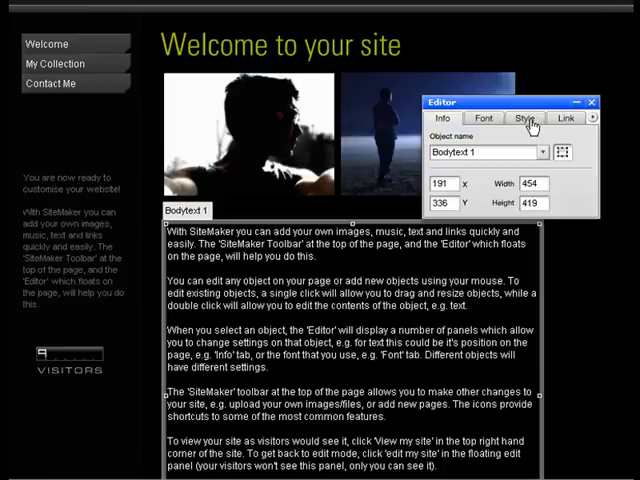
- Bring up the text box background and border settings
{"action": "left_click", "coordinate": [524, 117]}
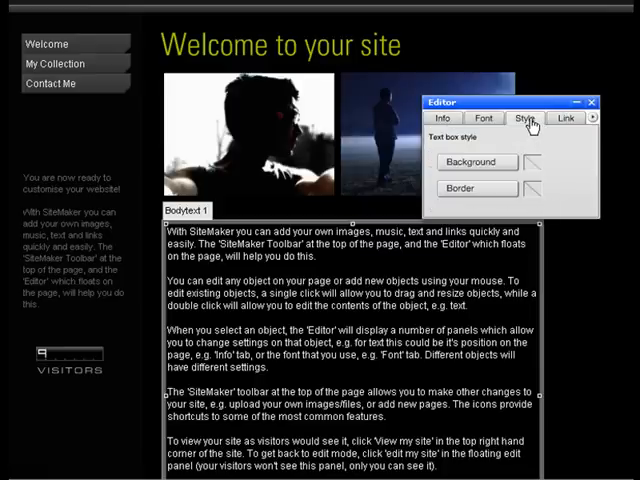
{"action": "mouse_move", "coordinate": [480, 150]}
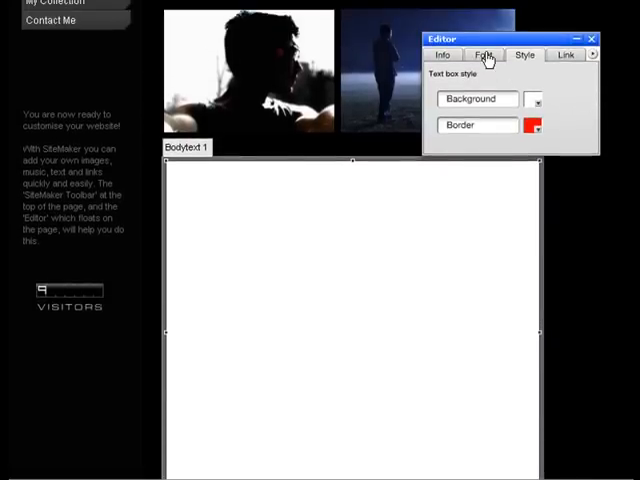
- Make the selected body text black at 11 pt Arial
{"action": "left_click", "coordinate": [485, 54]}
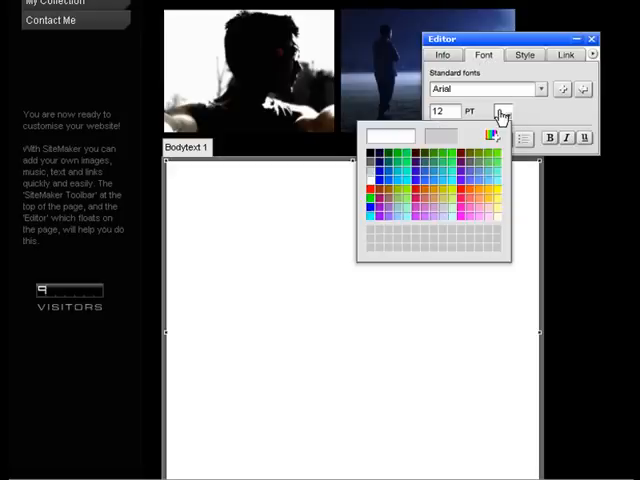
{"action": "left_click", "coordinate": [372, 164]}
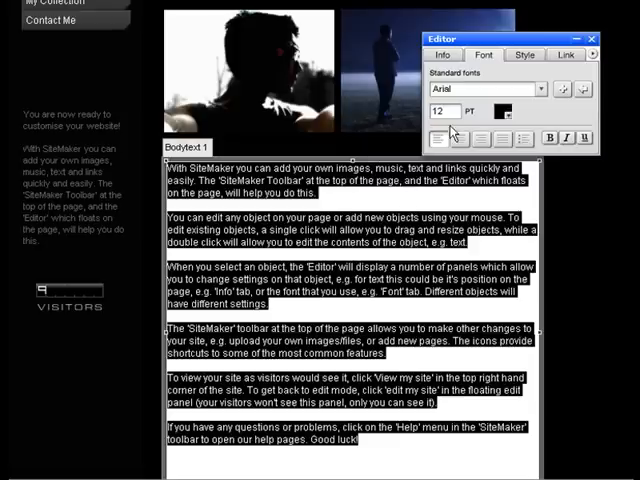
{"action": "left_click", "coordinate": [440, 110]}
{"action": "type", "text": "11"}
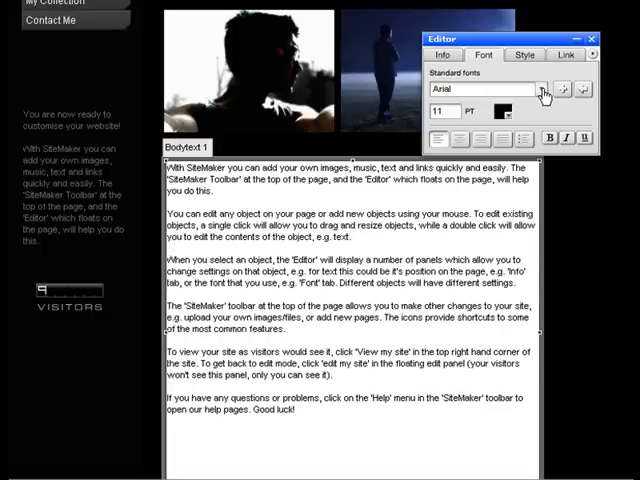
{"action": "left_click", "coordinate": [541, 89]}
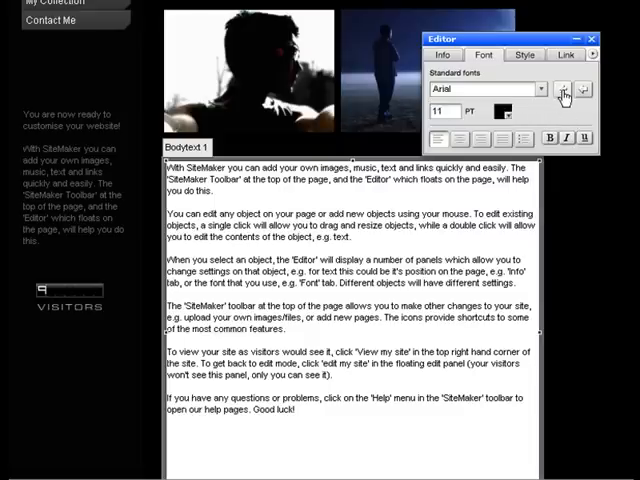
{"action": "mouse_move", "coordinate": [566, 91]}
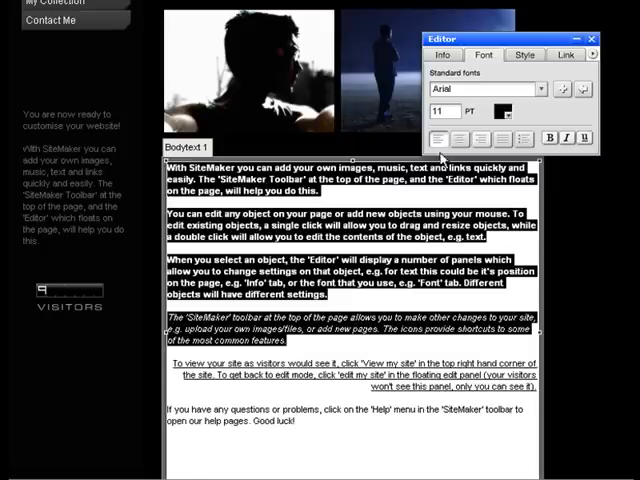
{"action": "mouse_move", "coordinate": [501, 138]}
{"action": "type", "text": "play"}
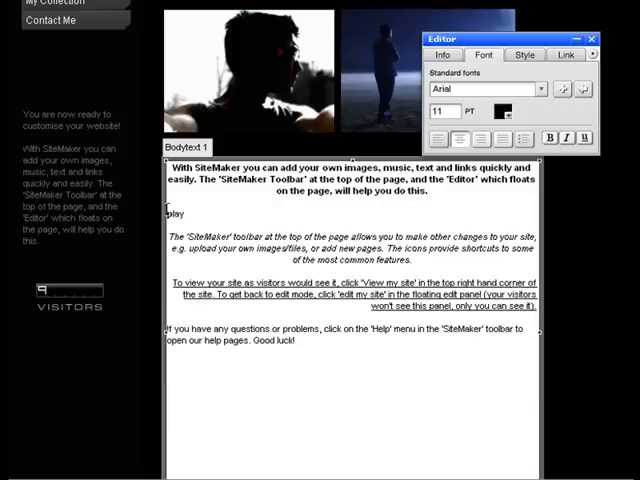
- Add 'typing' after 'play' and show the box background and border settings
{"action": "type", "text": "typing"}
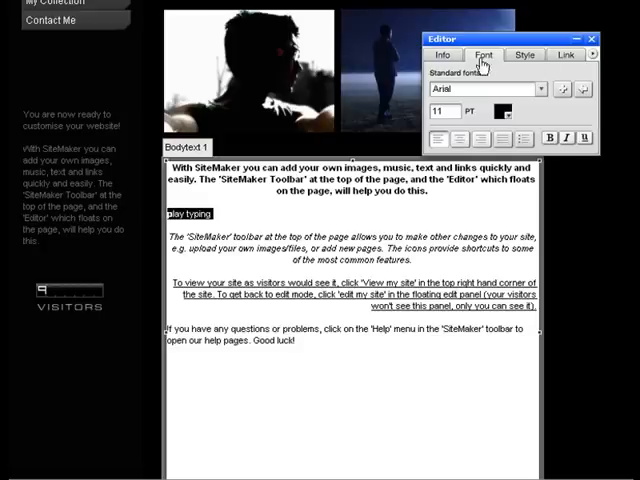
{"action": "left_click", "coordinate": [521, 55]}
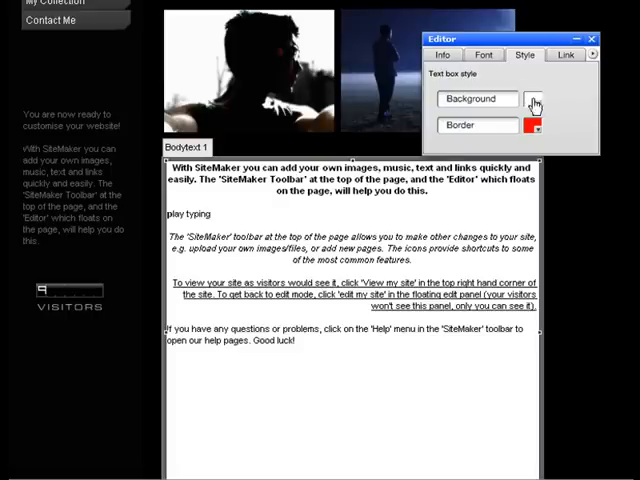